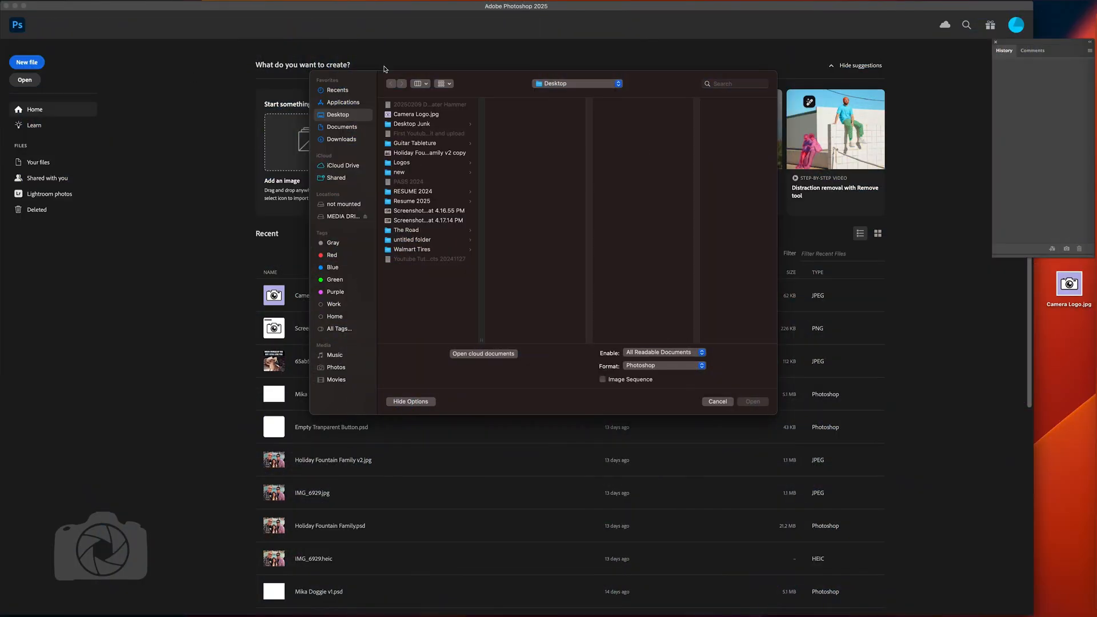
# Open Camera Logo.jpg from the Desktop as a Photoshop document.
pyautogui.click(418, 113)
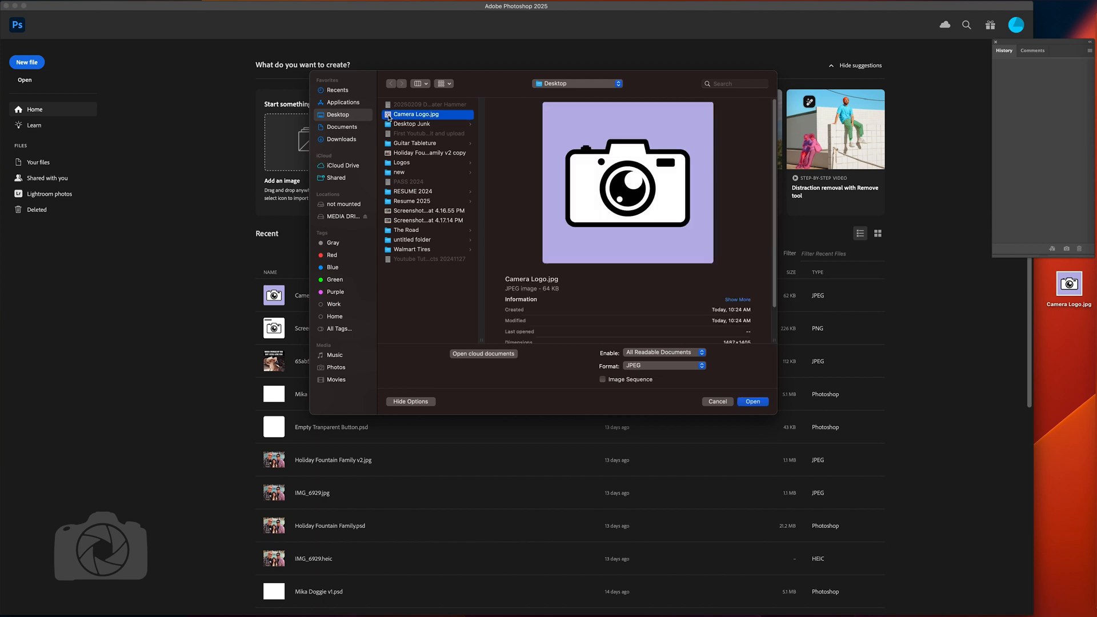
pyautogui.click(753, 401)
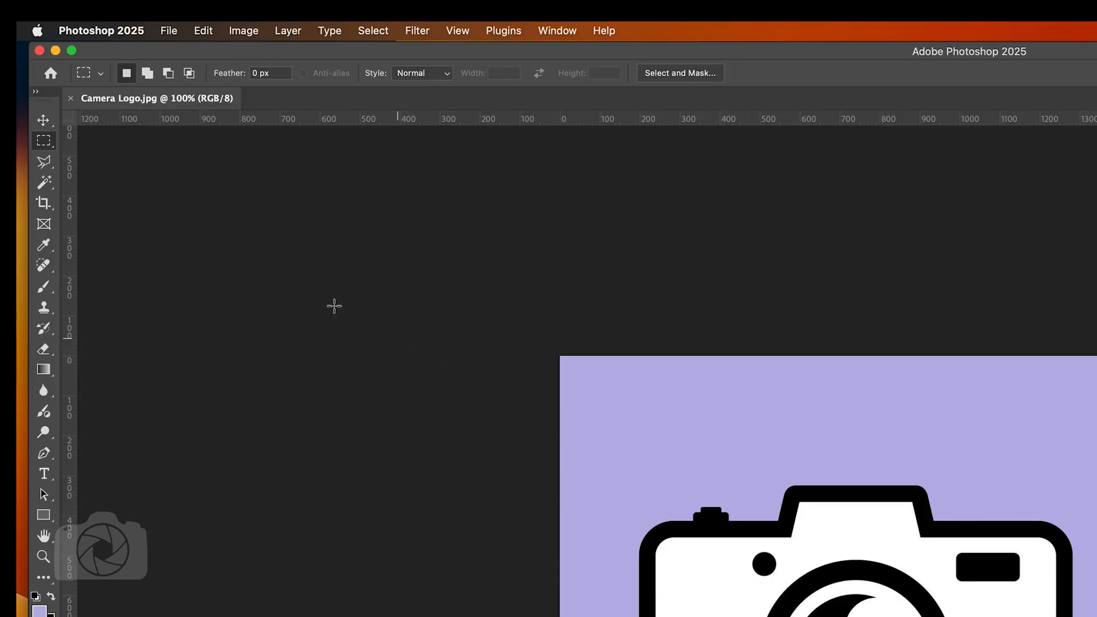
# Switch the marquee to the Elliptical Marquee Tool.
pyautogui.click(46, 140)
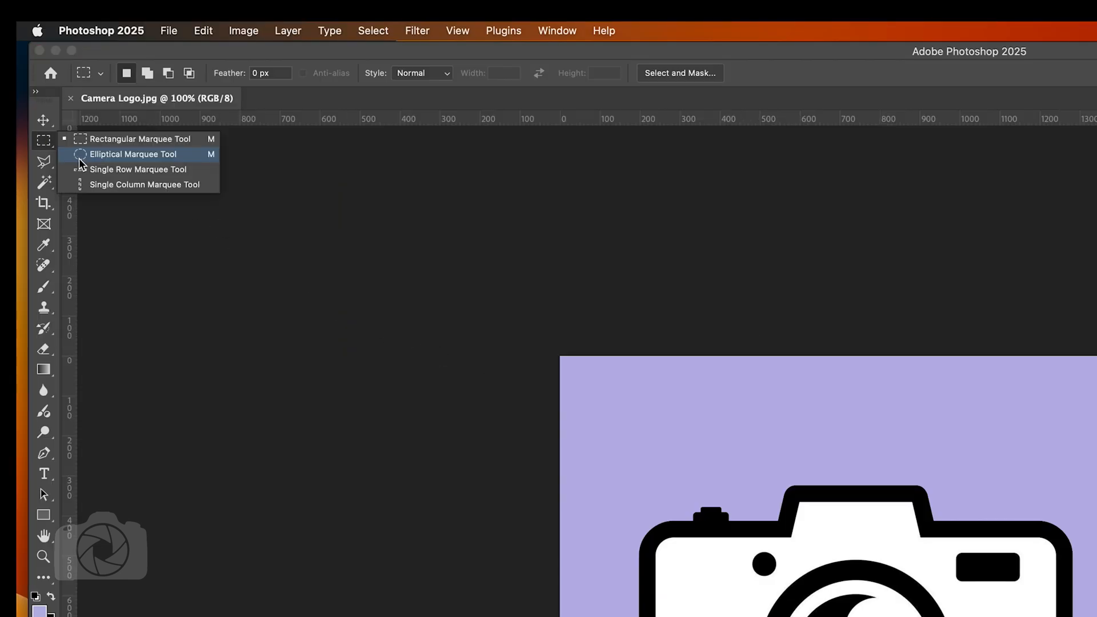
pyautogui.click(134, 154)
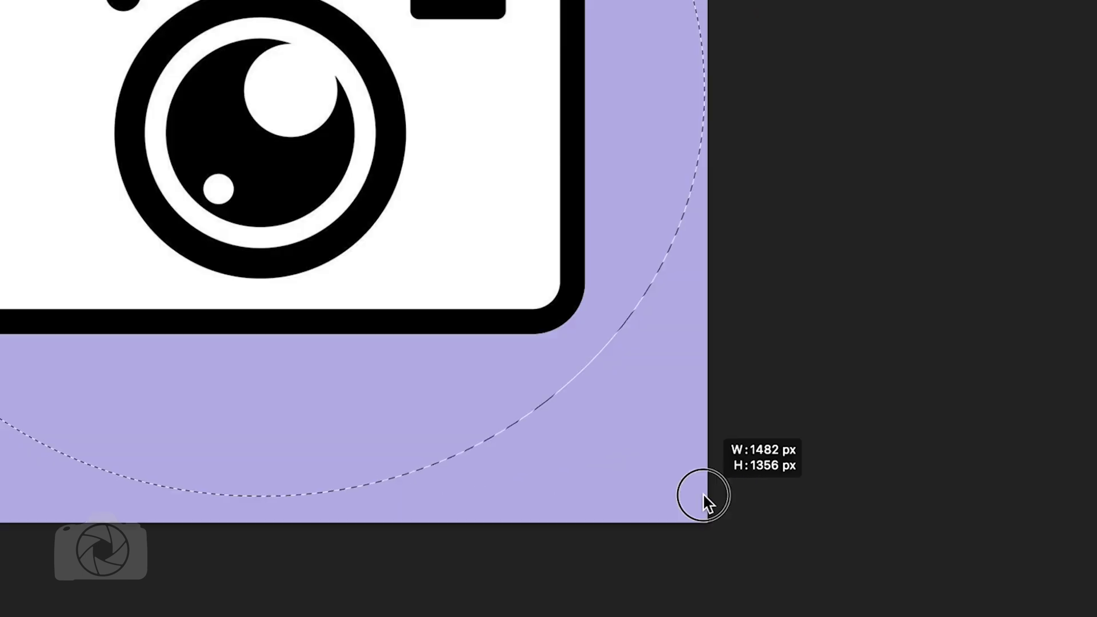
# Draw a circular selection spanning the purple square edge to edge, centred on the camera.
pyautogui.moveTo(707, 496); pyautogui.dragTo(698, 486)
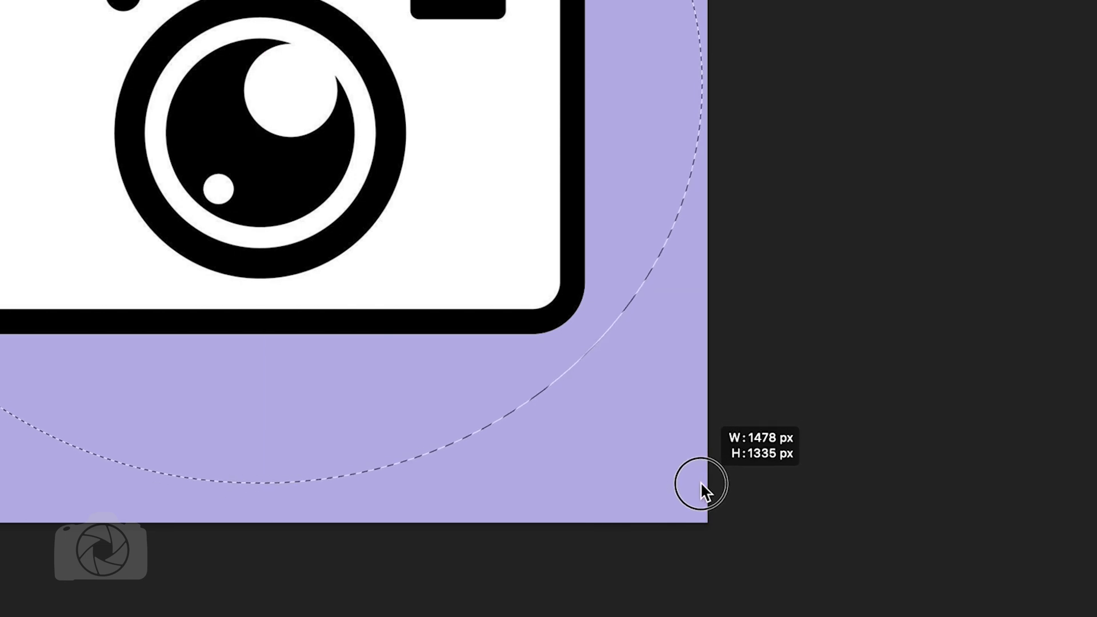
pyautogui.moveTo(695, 483); pyautogui.dragTo(708, 493)
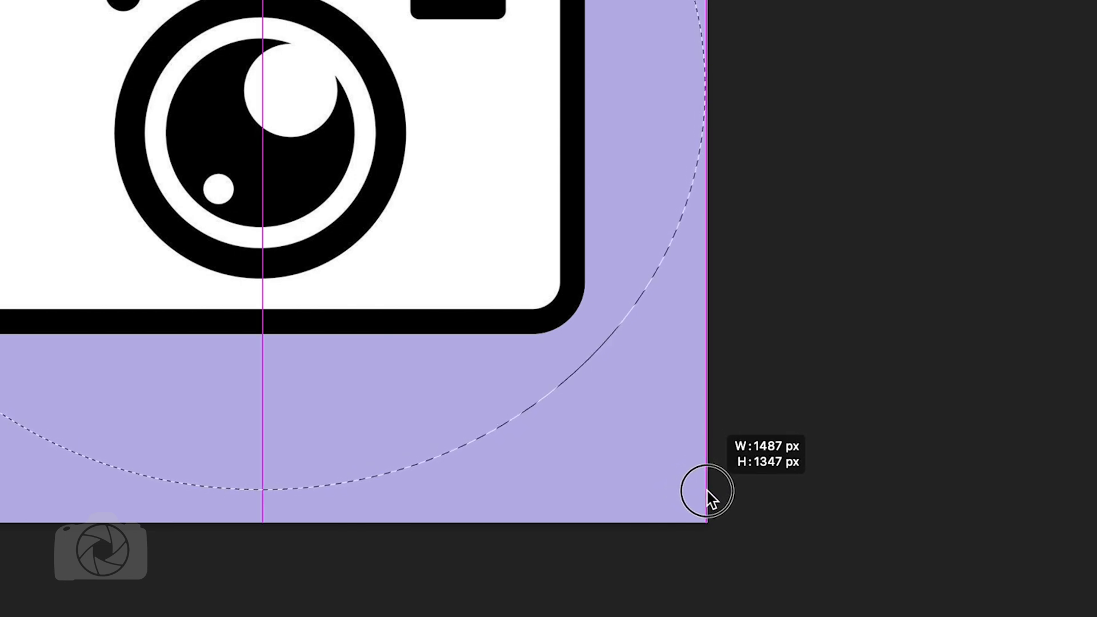
pyautogui.moveTo(710, 489); pyautogui.dragTo(699, 499)
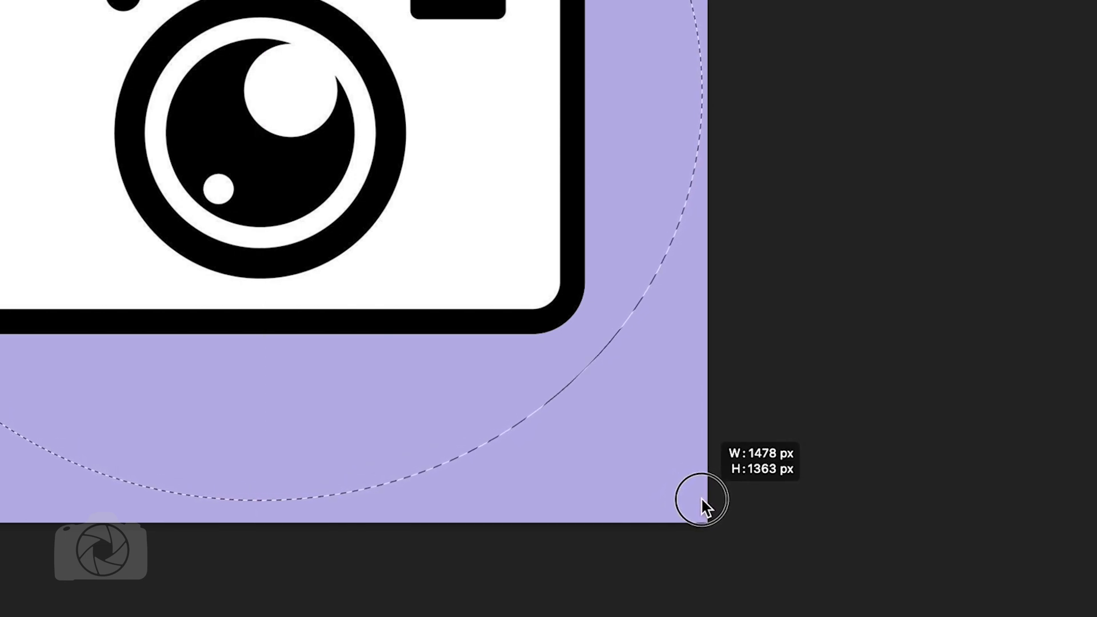
pyautogui.moveTo(699, 501); pyautogui.dragTo(699, 501)
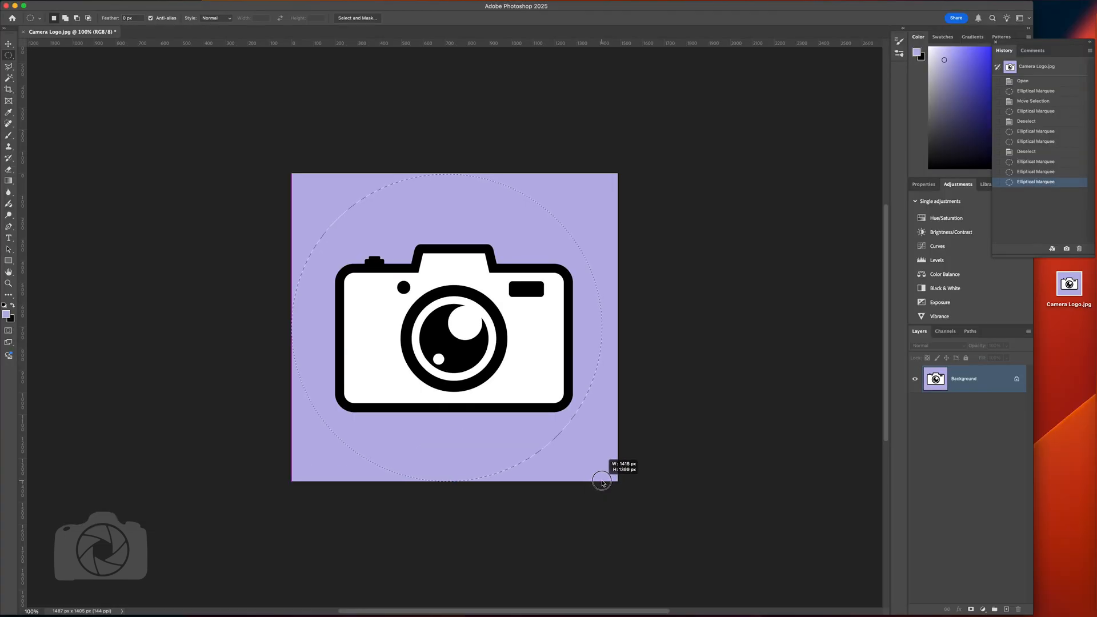
pyautogui.moveTo(602, 483); pyautogui.dragTo(607, 483)
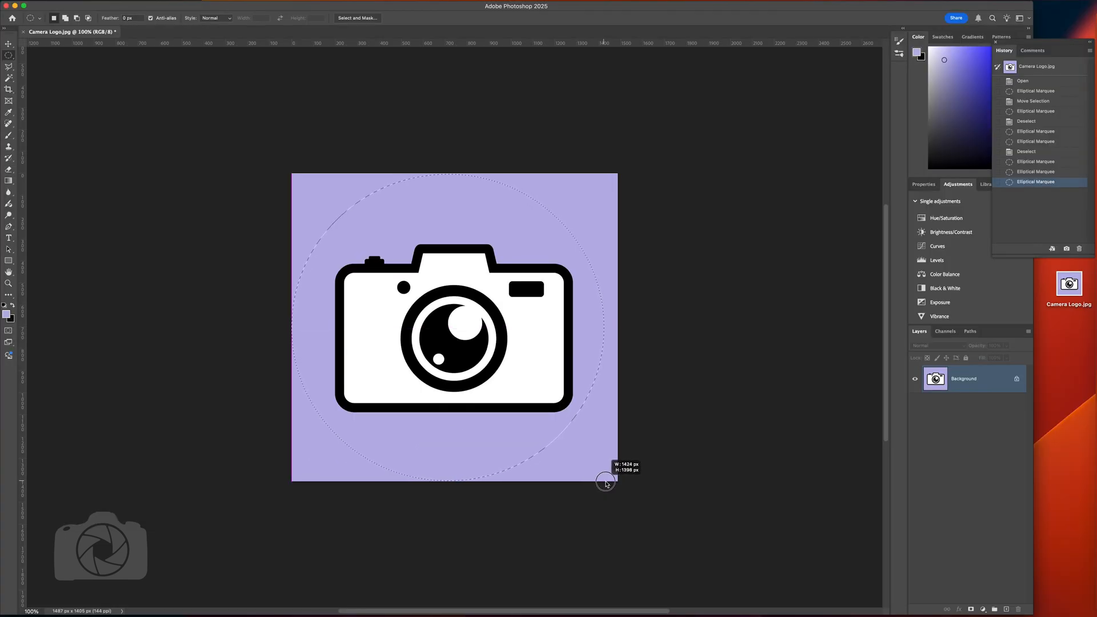
pyautogui.moveTo(605, 483); pyautogui.dragTo(561, 435)
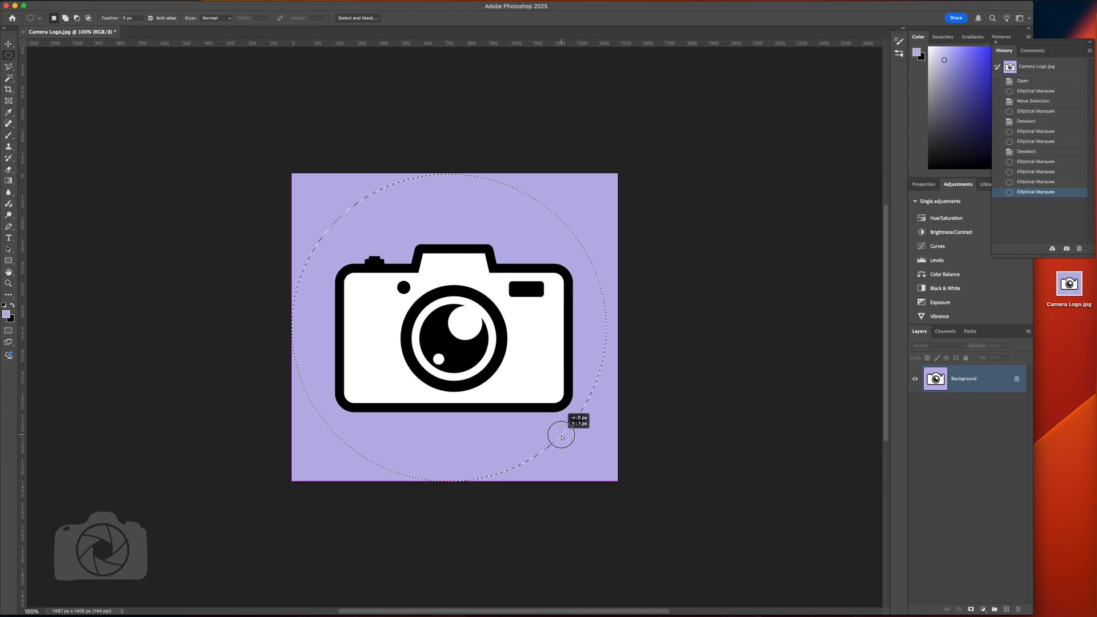
pyautogui.moveTo(561, 436); pyautogui.dragTo(569, 437)
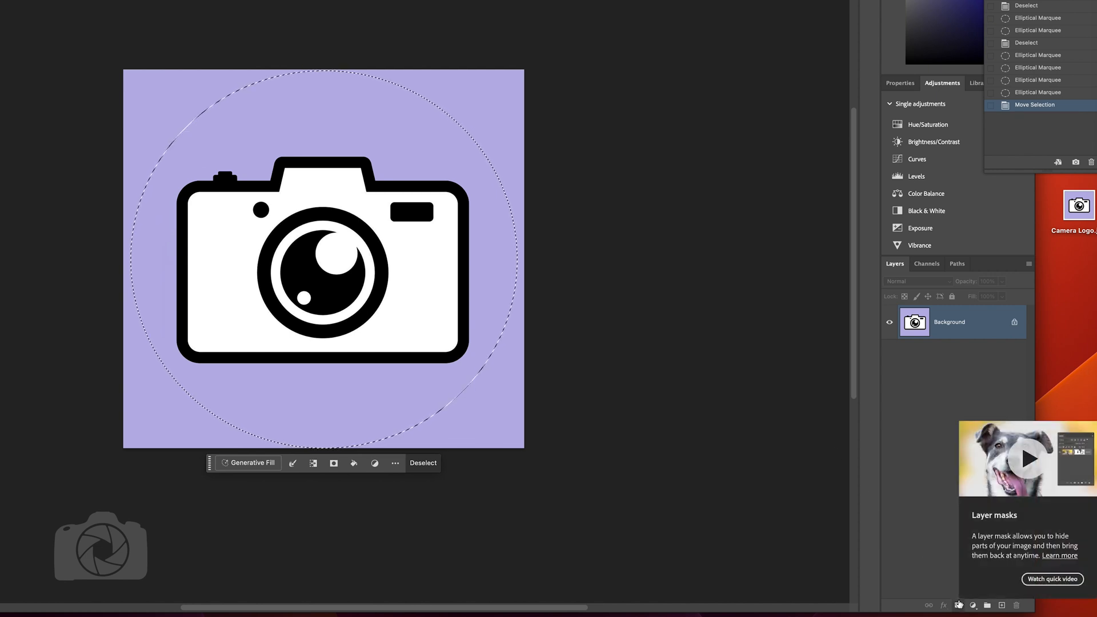
# Mask the layer to the circle, leaving transparent corners, and bring up its Layer Style.
pyautogui.click(964, 605)
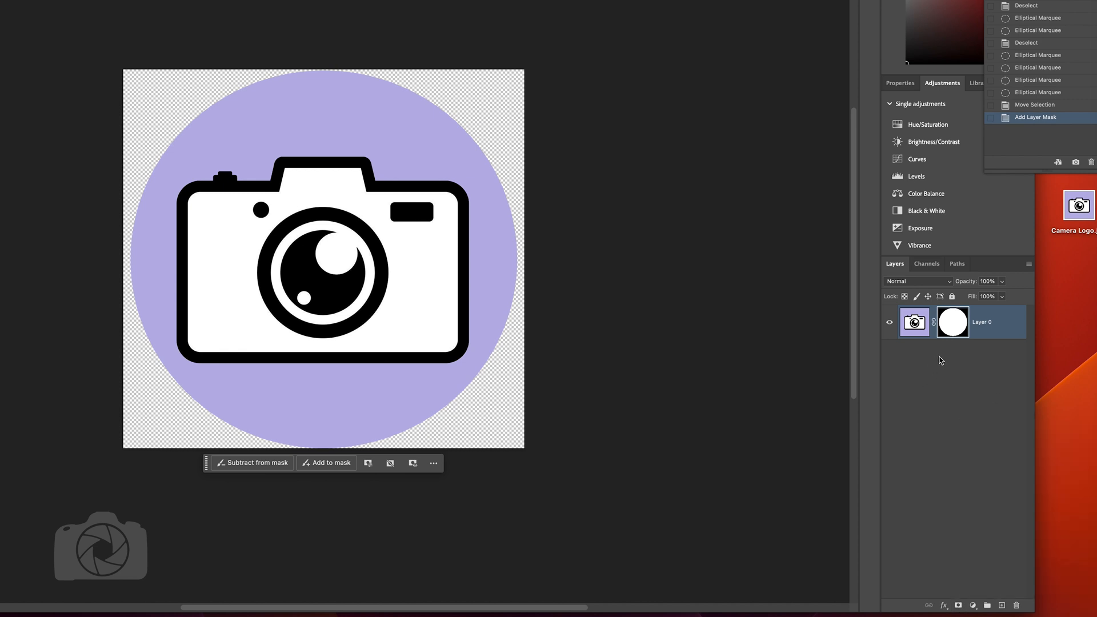
pyautogui.click(952, 321)
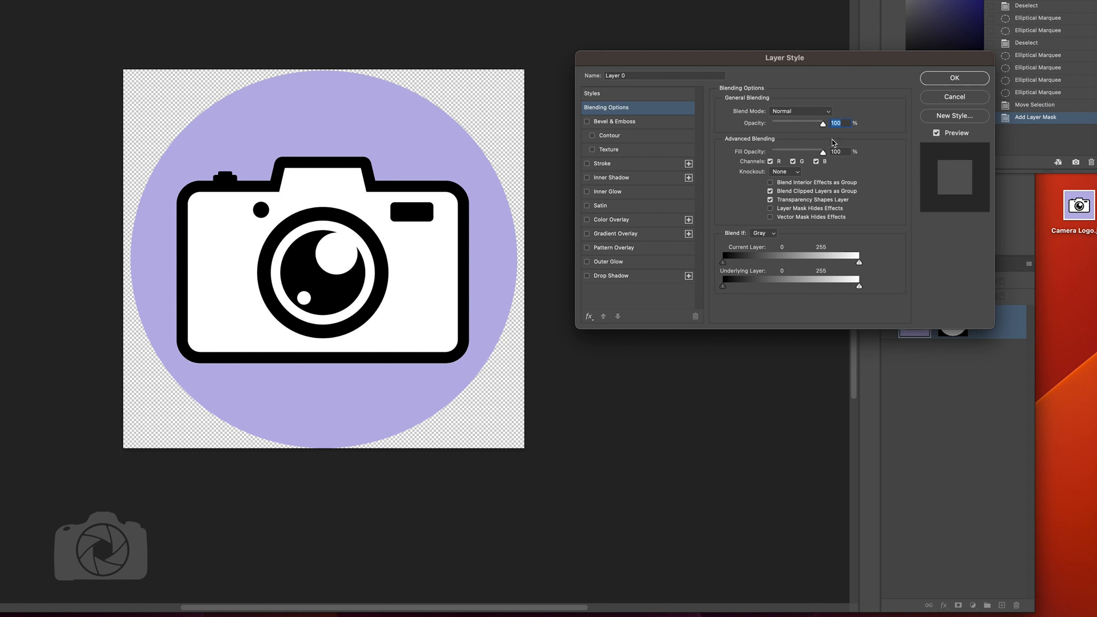
pyautogui.moveTo(638, 118)
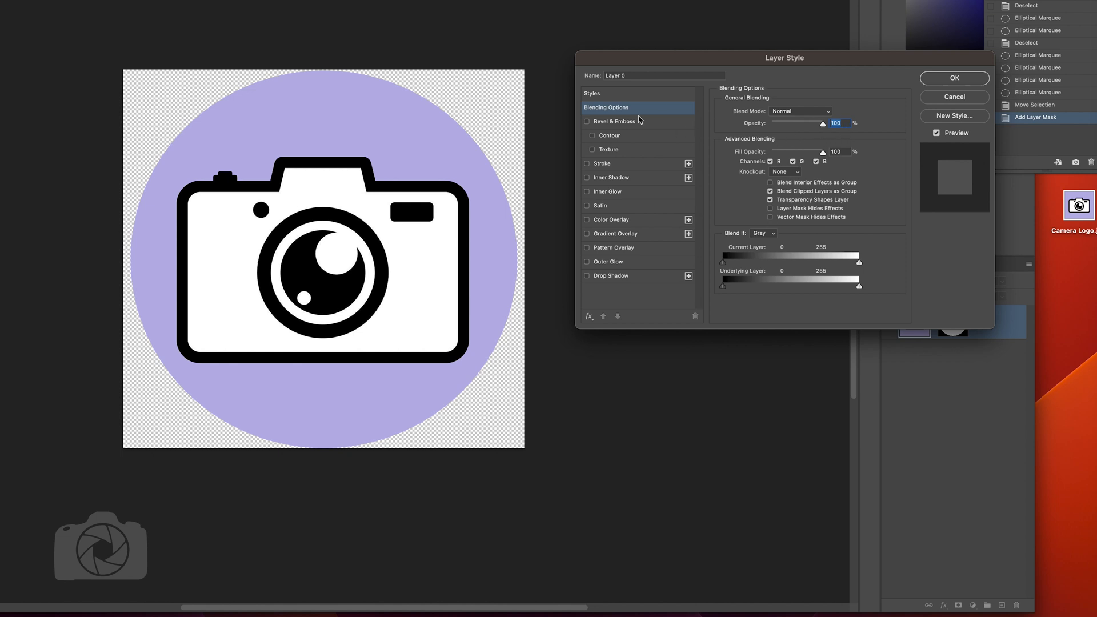
pyautogui.moveTo(615, 165)
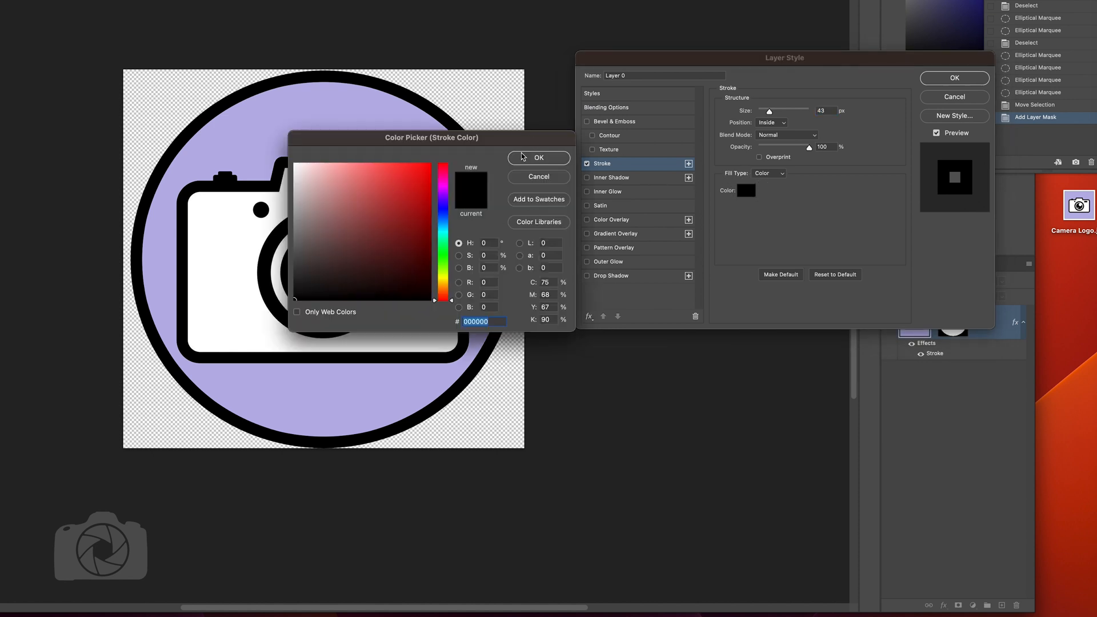
# Add a black Stroke of about 27 px ringing the purple circle.
pyautogui.click(539, 157)
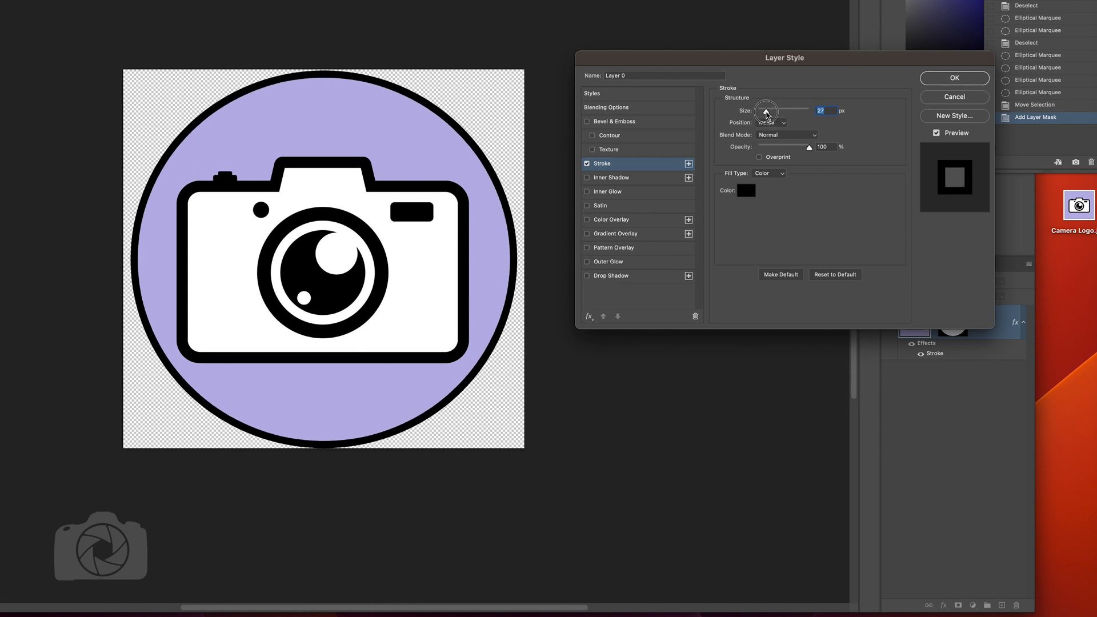
pyautogui.moveTo(764, 113); pyautogui.dragTo(770, 113)
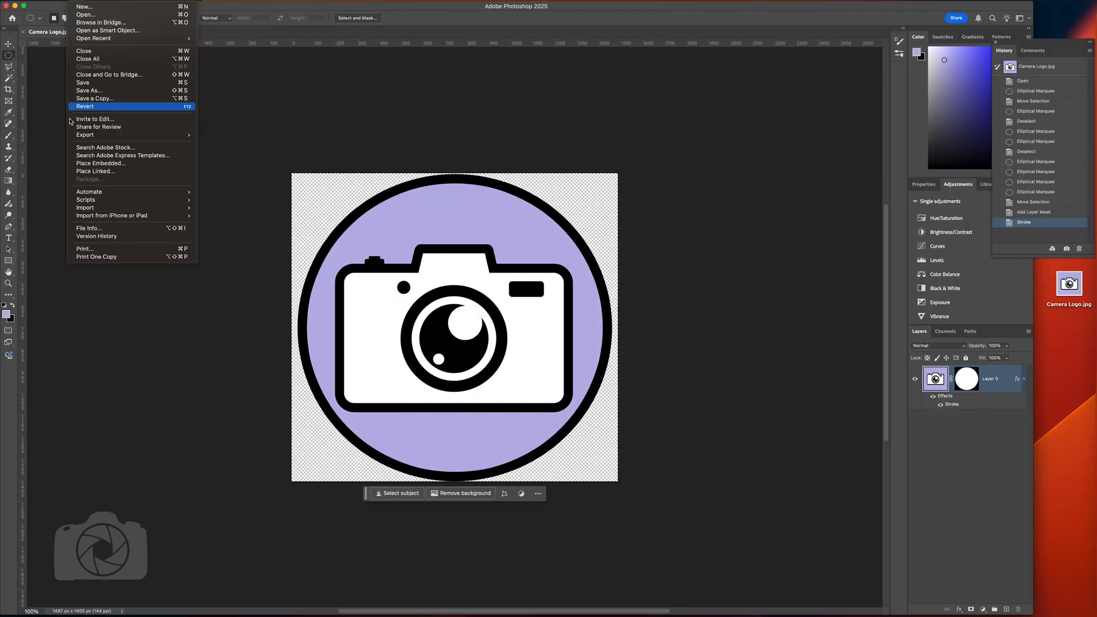
# Export the stroked circular logo as a transparent PNG to the desktop.
pyautogui.click(85, 135)
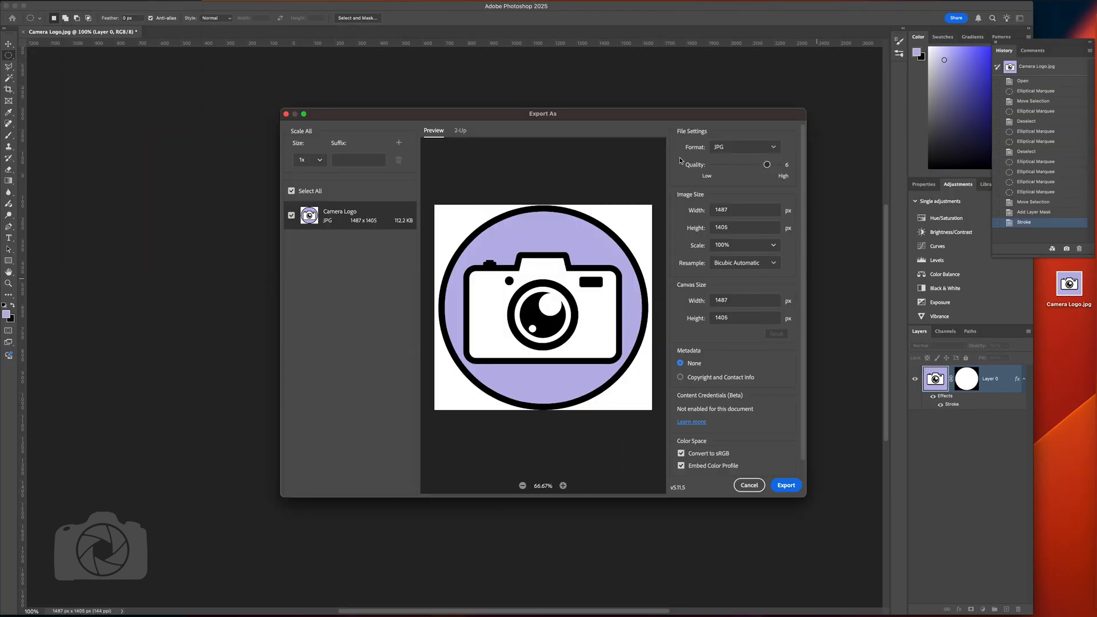
pyautogui.click(745, 147)
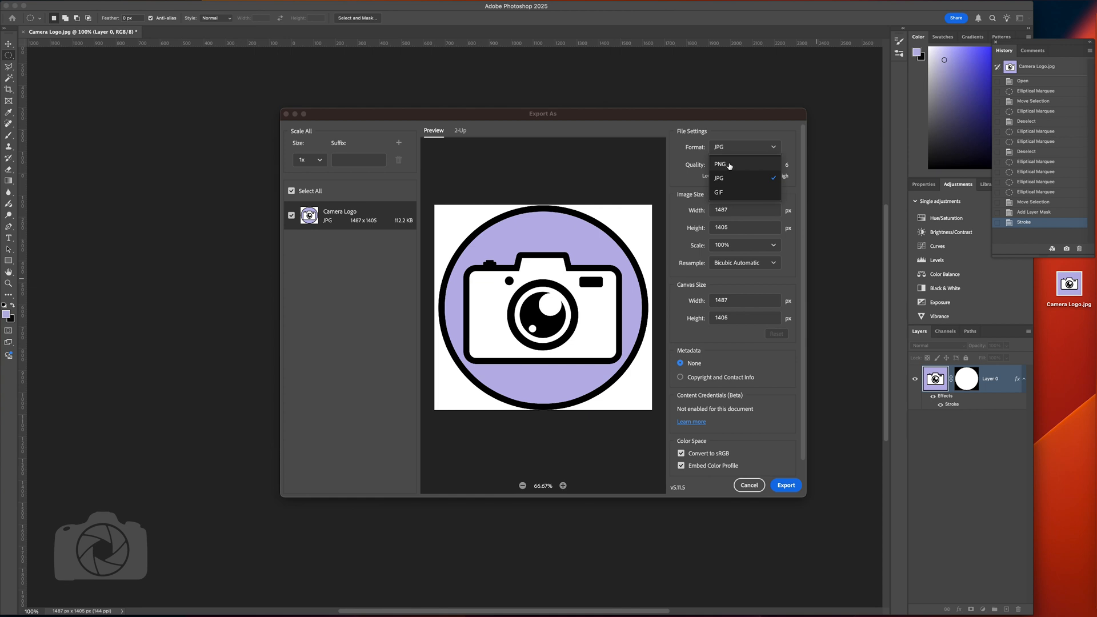
pyautogui.click(720, 164)
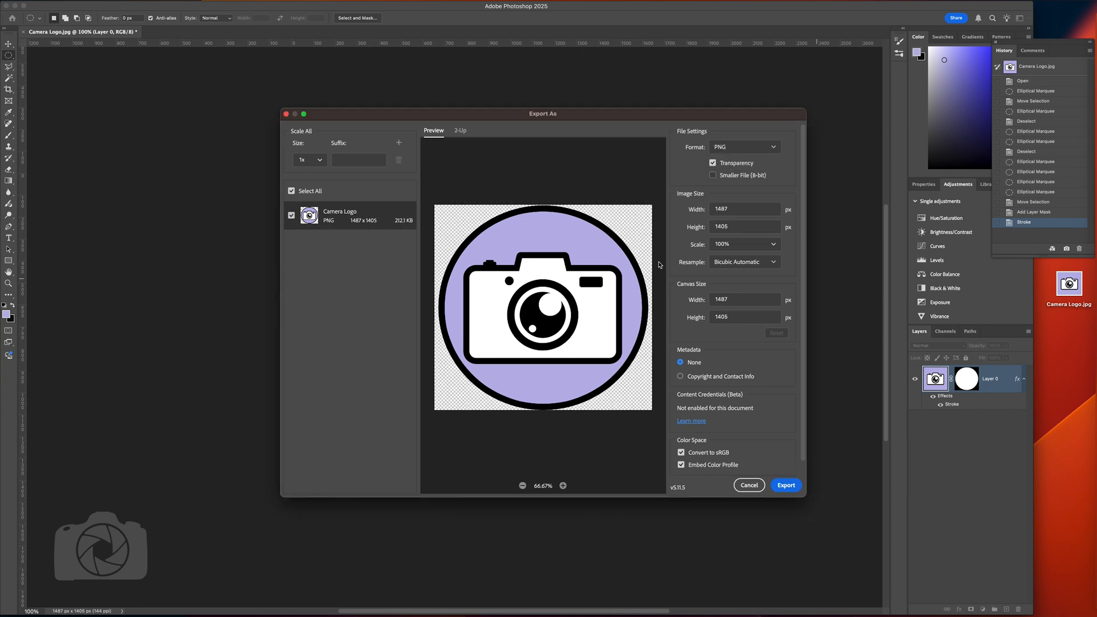
pyautogui.moveTo(631, 216)
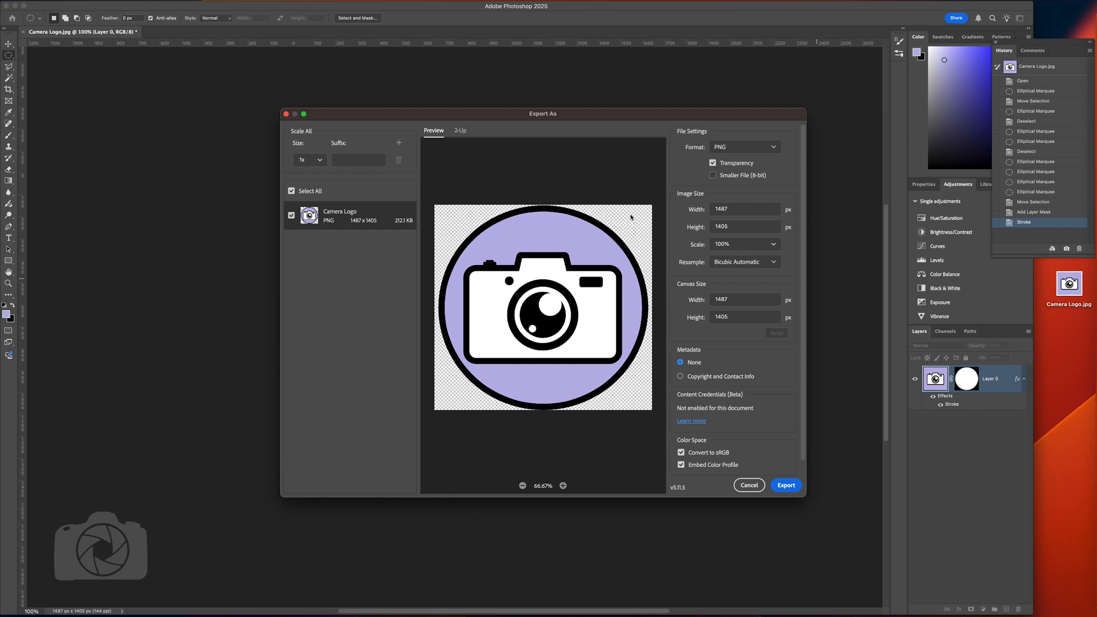
pyautogui.moveTo(626, 425)
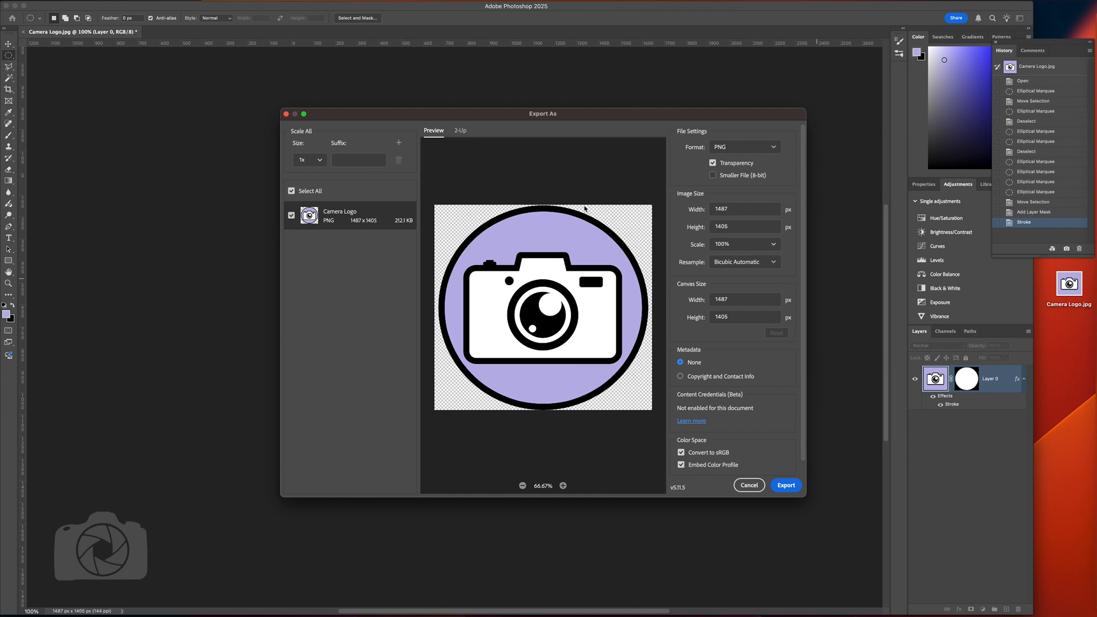
pyautogui.moveTo(627, 405)
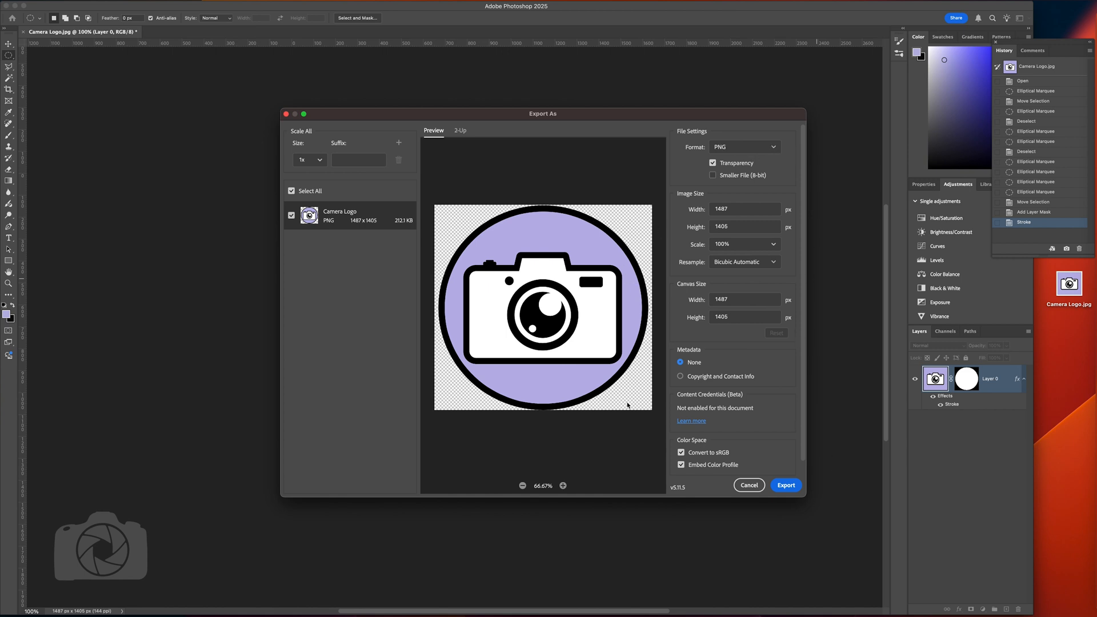
pyautogui.moveTo(639, 239)
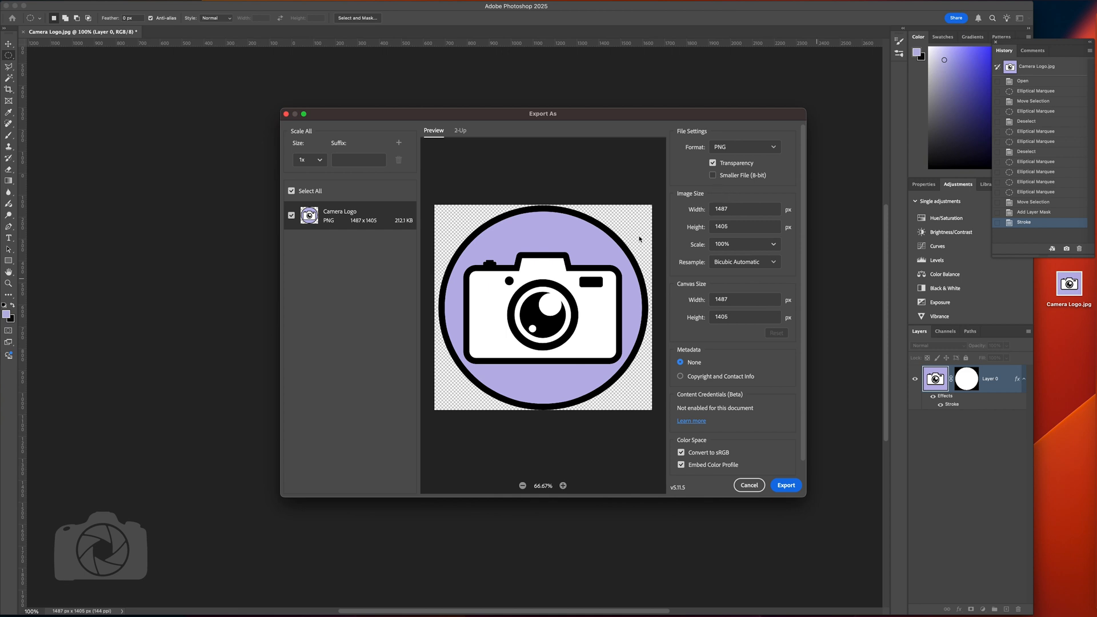
pyautogui.moveTo(786, 485)
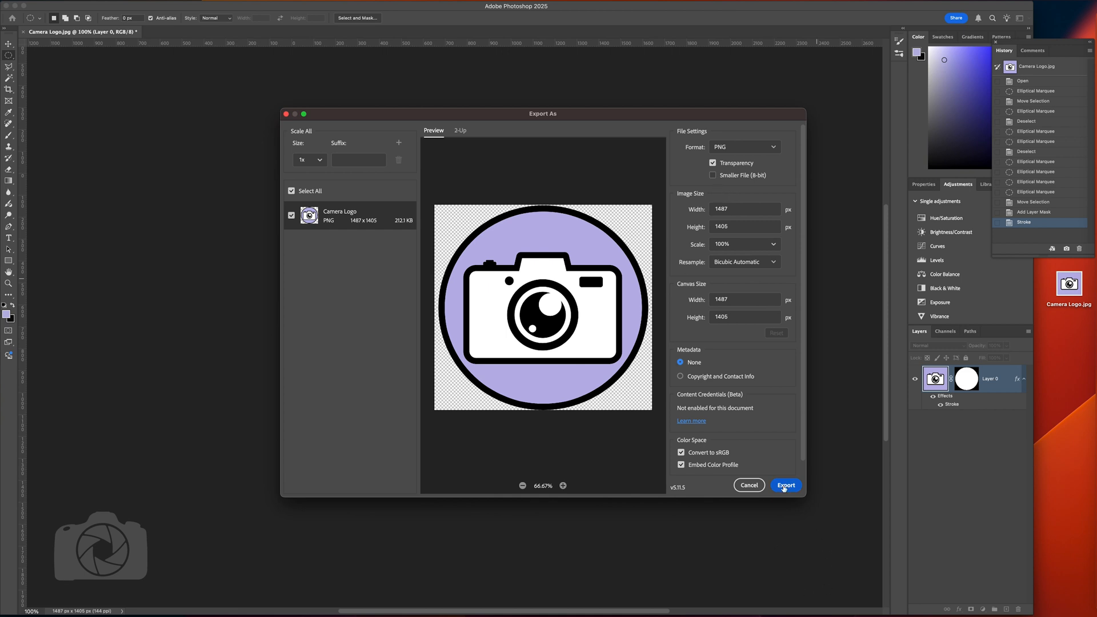
pyautogui.click(786, 485)
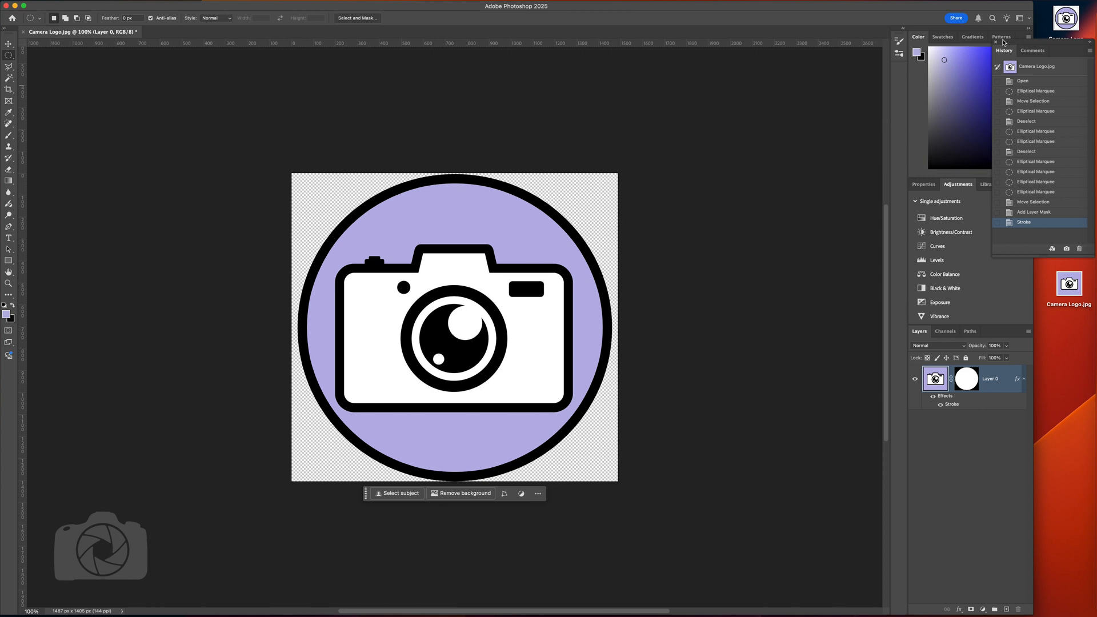
# Hide Photoshop to reveal the Premiere Pro edit with the logo on the timeline.
pyautogui.click(8, 12)
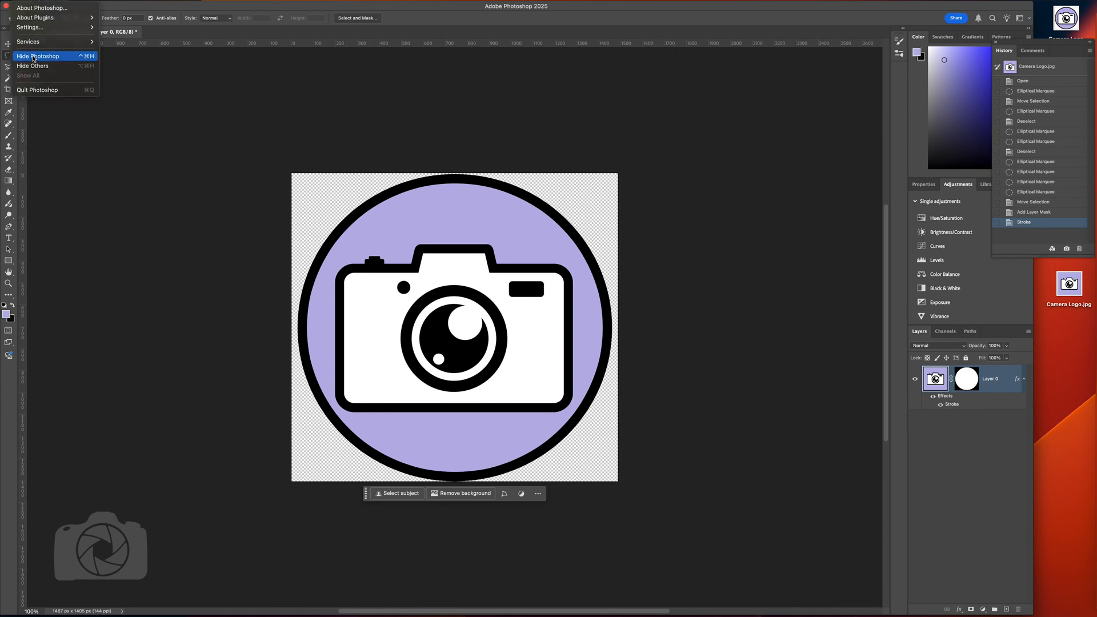
pyautogui.click(38, 55)
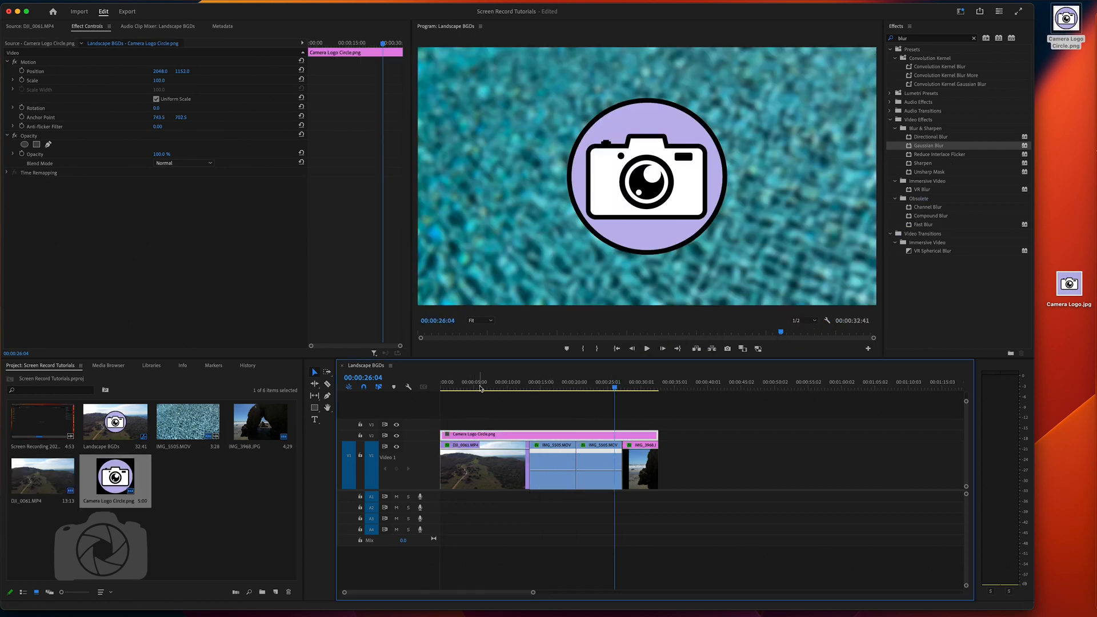
# Shrink the logo overlay to about a third and move it toward the lower right of the pool shot.
pyautogui.click(488, 388)
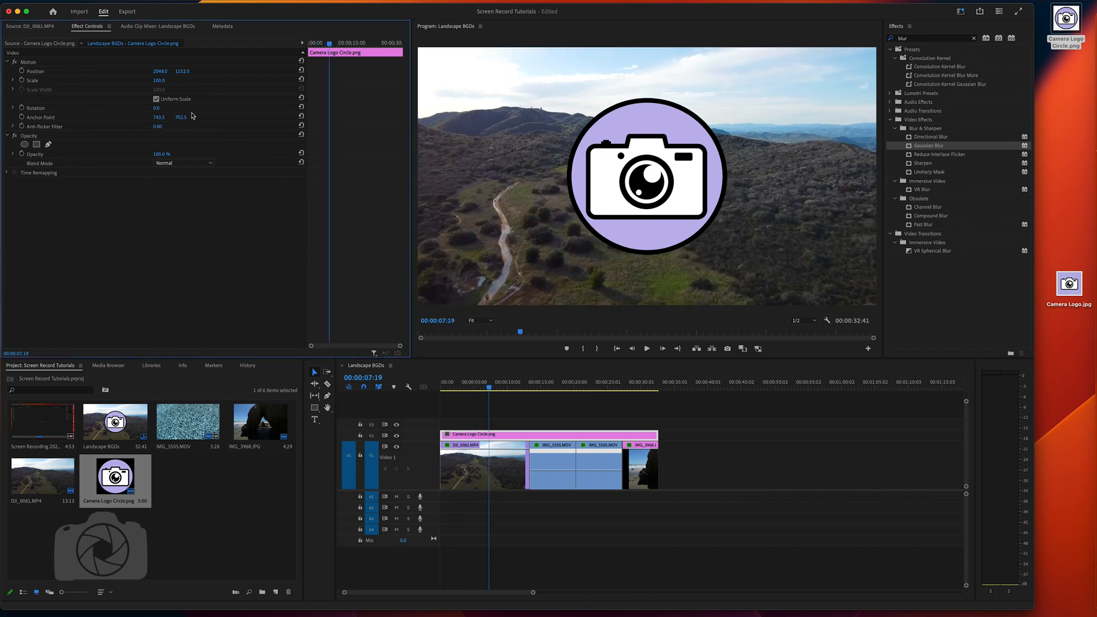
pyautogui.moveTo(159, 89)
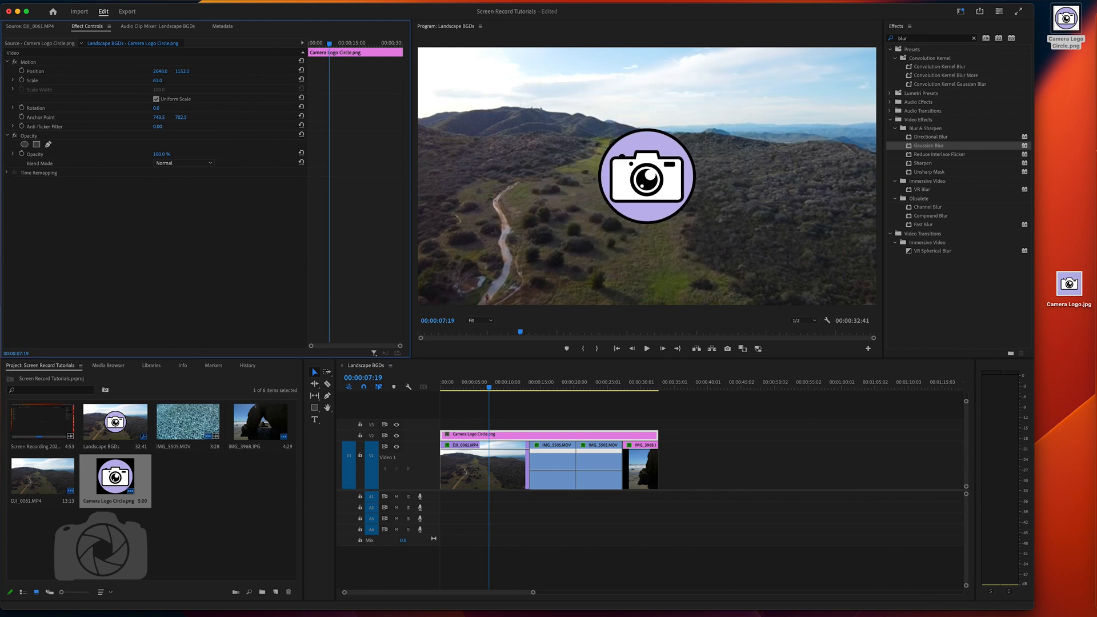
pyautogui.moveTo(646, 175); pyautogui.dragTo(763, 110)
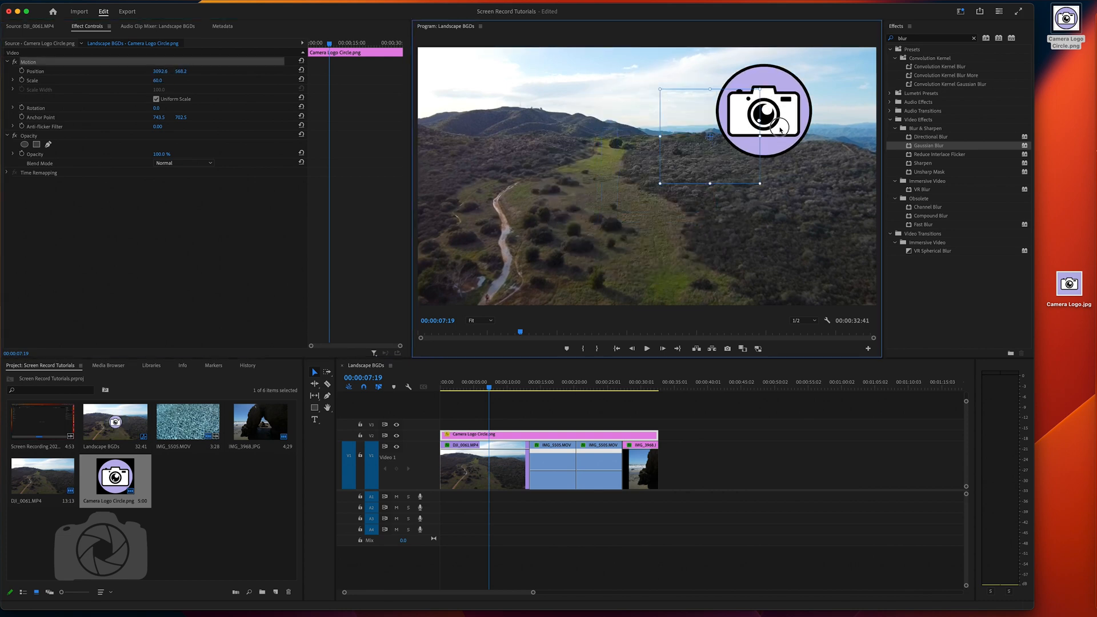
pyautogui.click(545, 386)
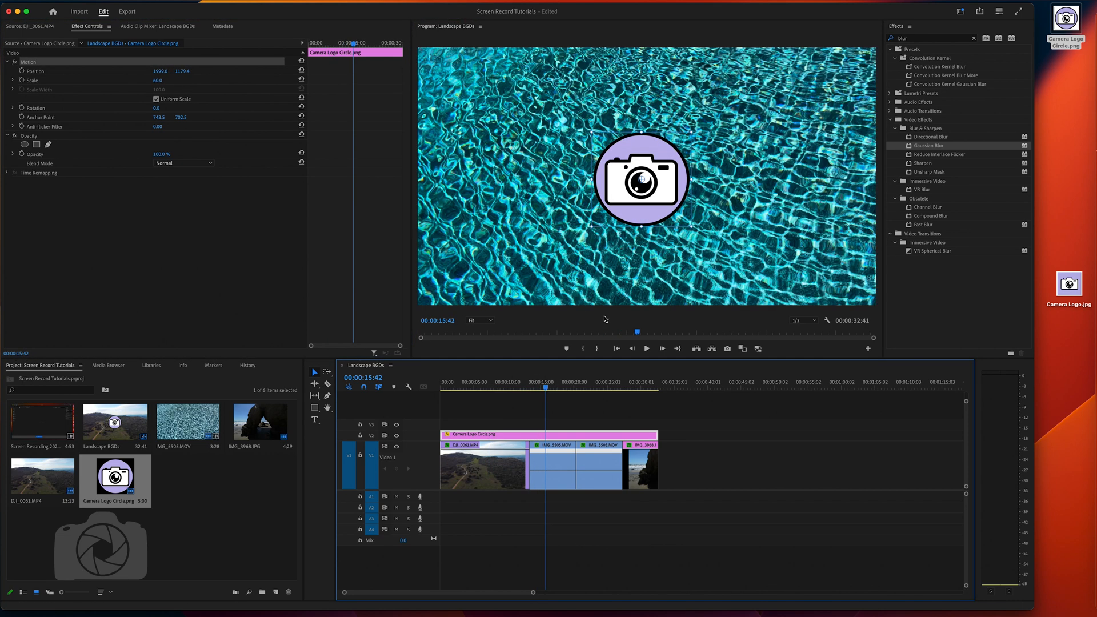
pyautogui.moveTo(640, 177); pyautogui.dragTo(813, 249)
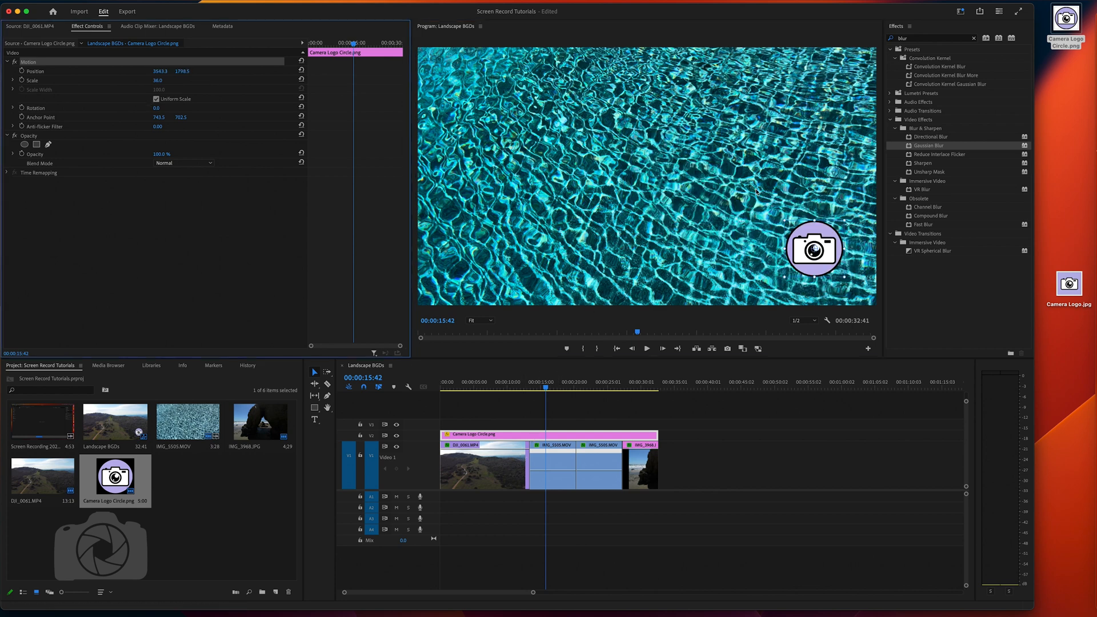
pyautogui.moveTo(813, 247); pyautogui.dragTo(828, 264)
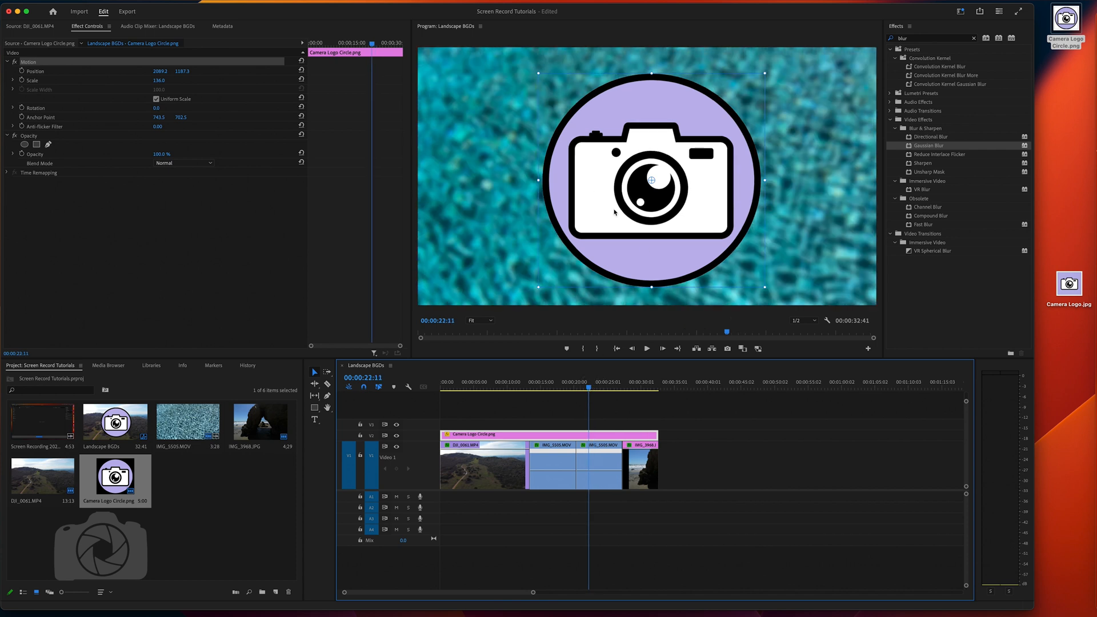
# At the rock arch clip, place the 40% scale logo in the lower left corner.
pyautogui.click(638, 388)
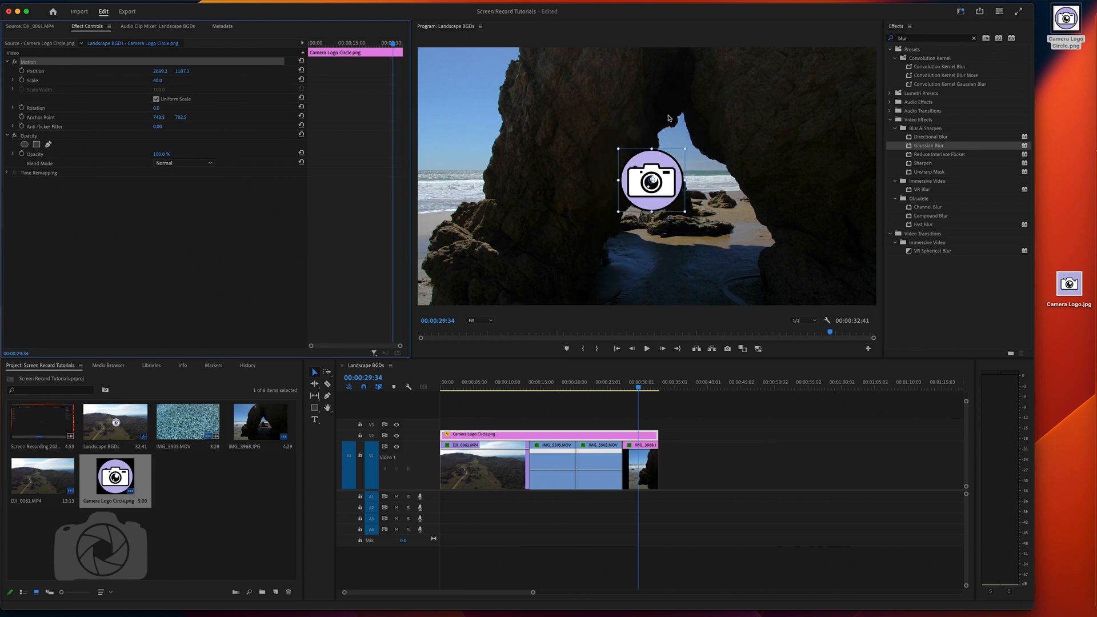
pyautogui.moveTo(649, 178); pyautogui.dragTo(483, 260)
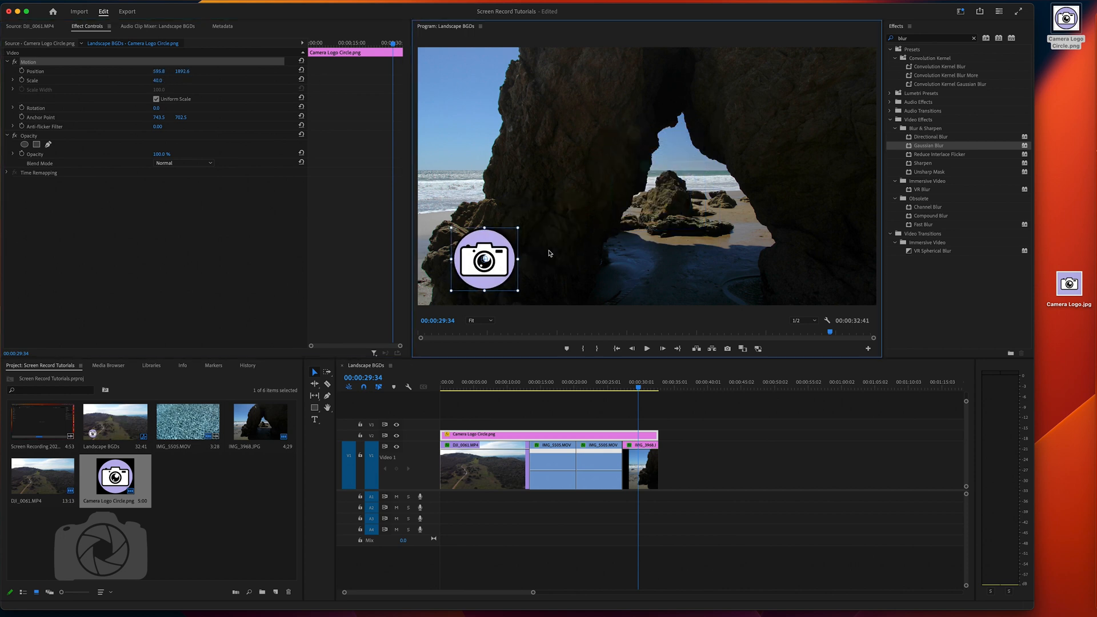
pyautogui.moveTo(629, 279)
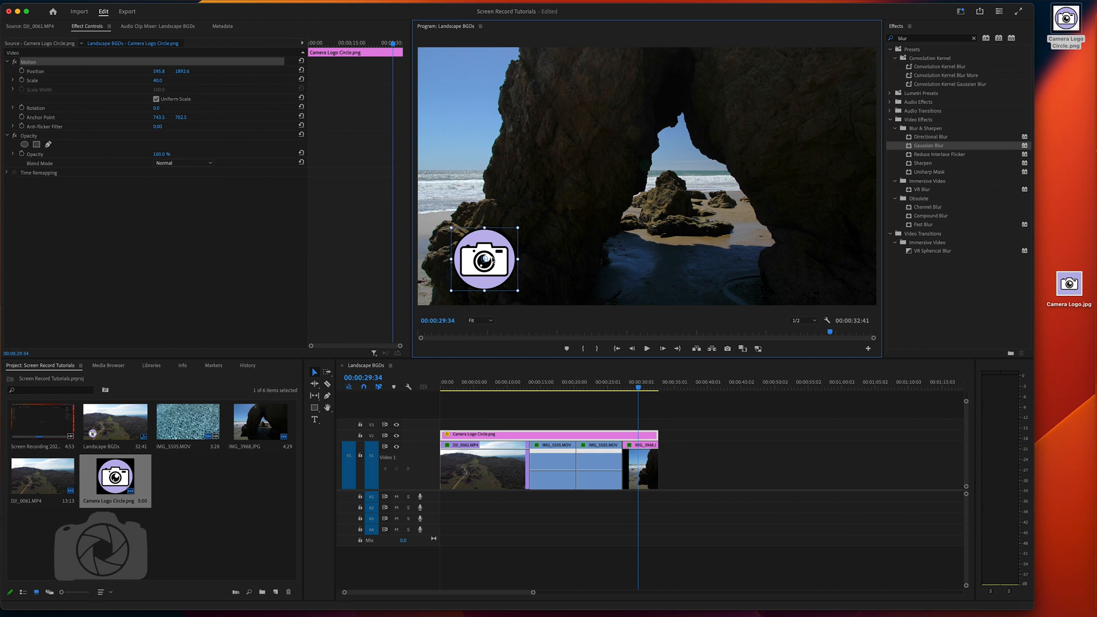
pyautogui.moveTo(688, 252)
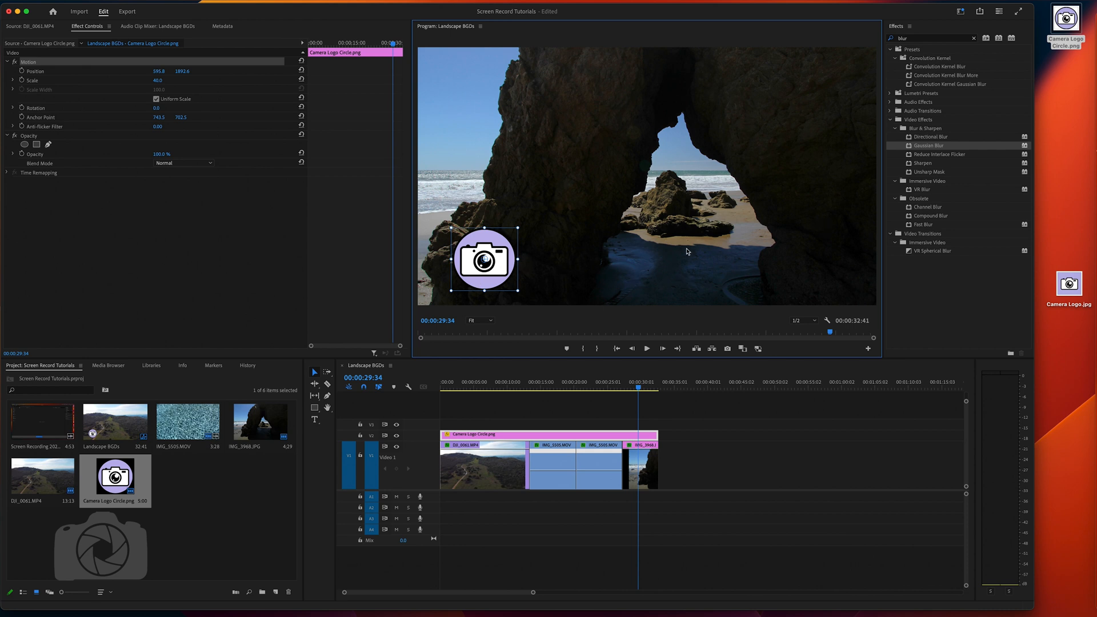
pyautogui.moveTo(514, 283)
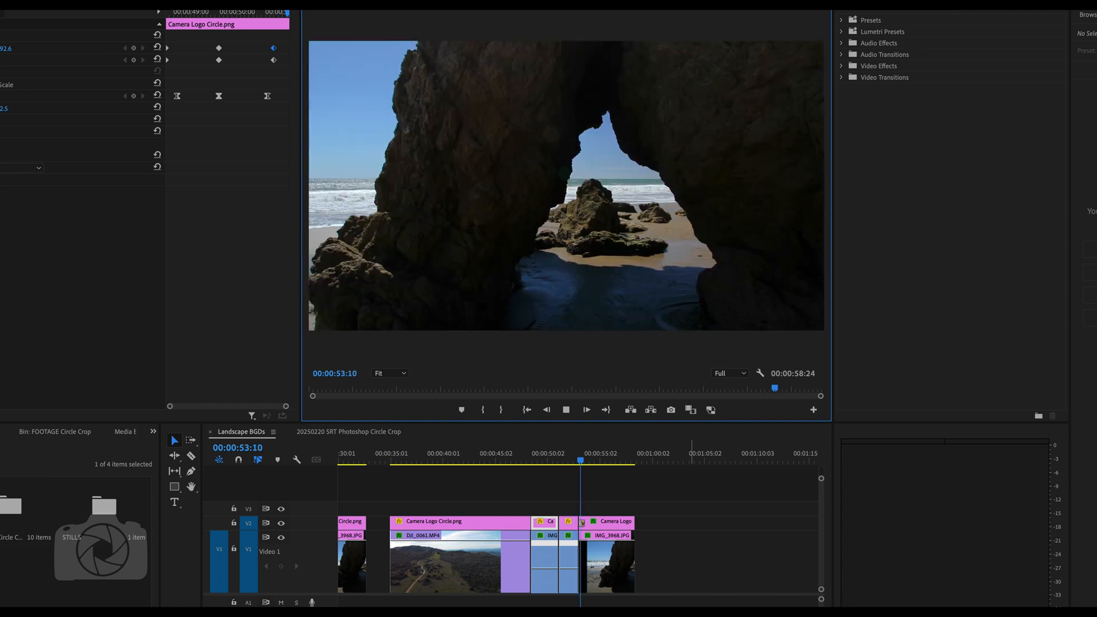
# Play the sequence near the end to preview the logo over the arch shot.
pyautogui.click(581, 461)
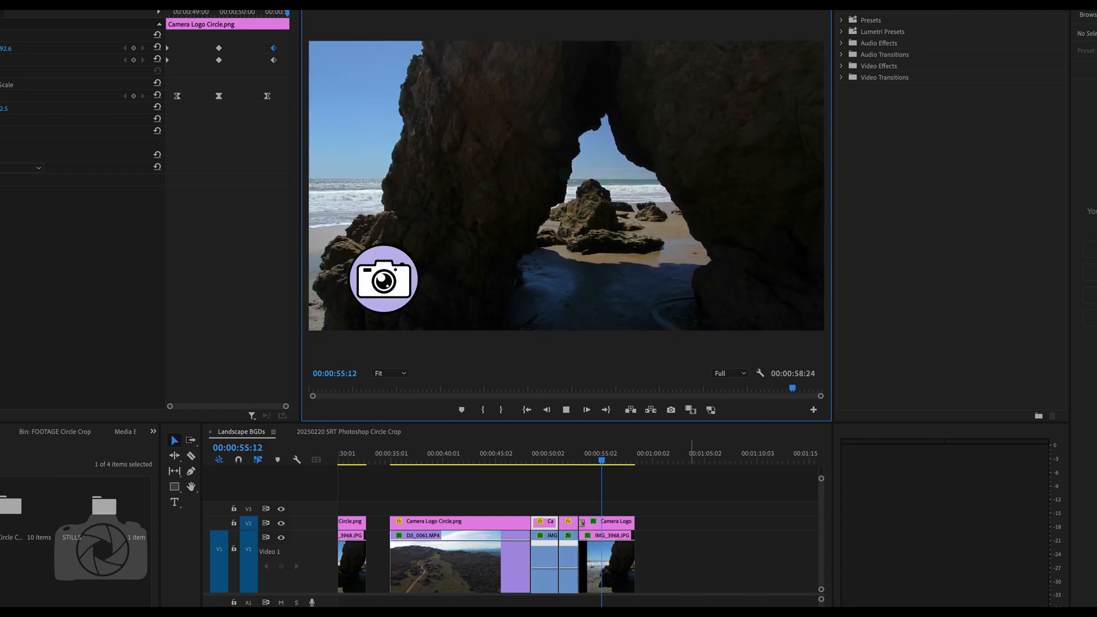